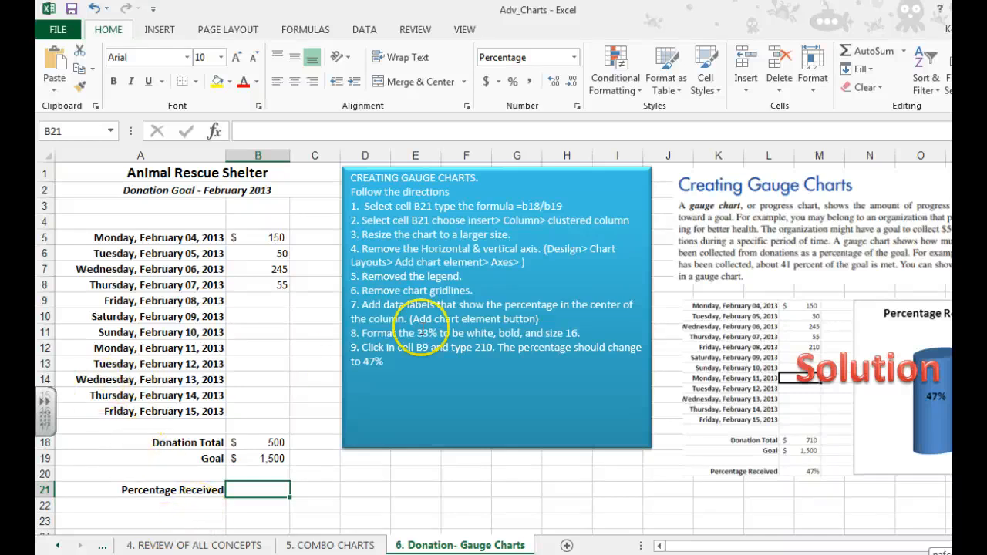
mouse_move(826, 398)
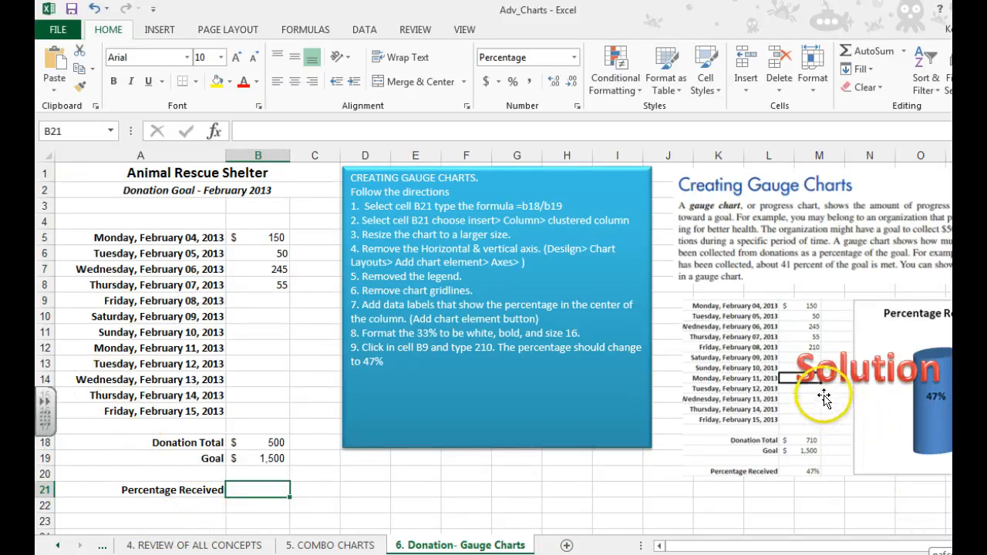
mouse_move(870, 459)
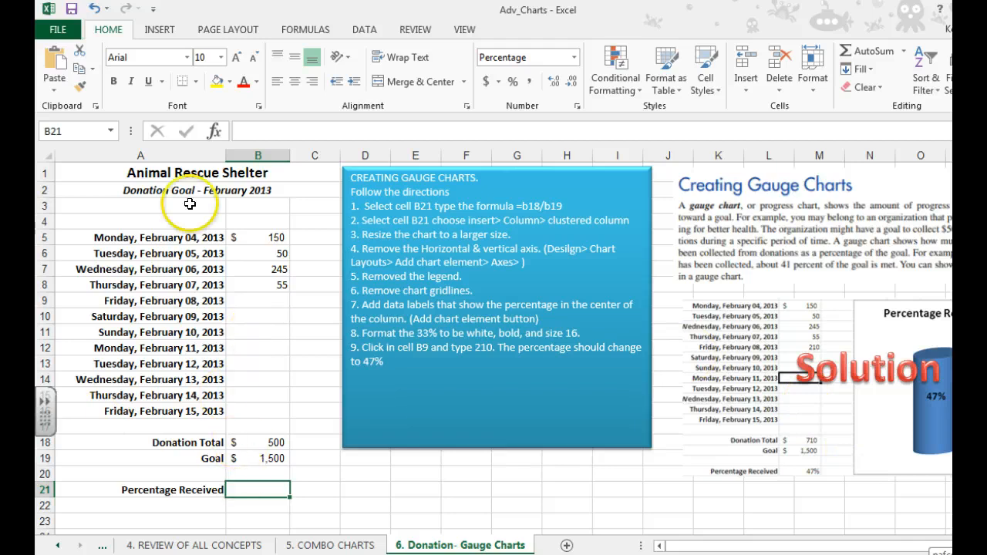
mouse_move(395, 367)
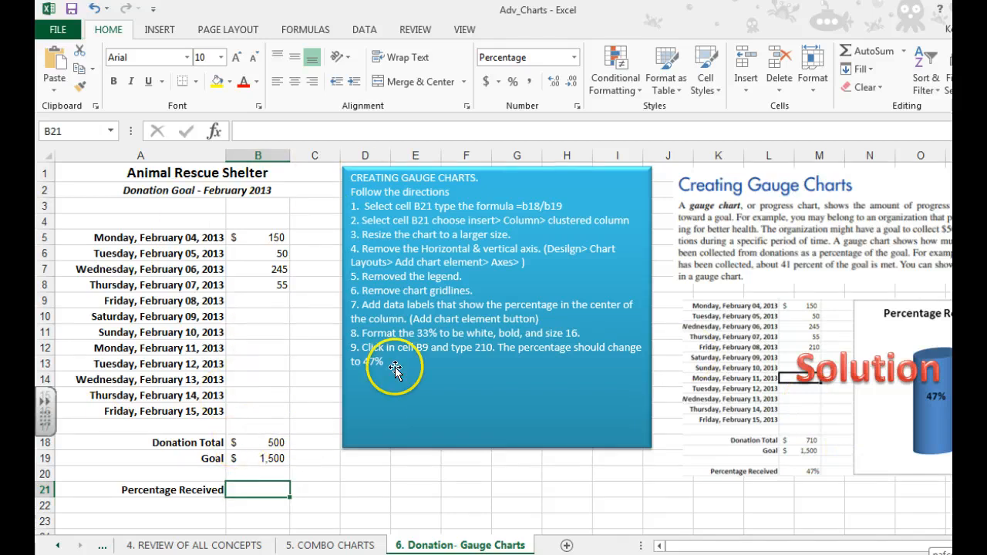
Compute Percentage Received in B21 as =B18/B19, giving 33%.
type("=b18")
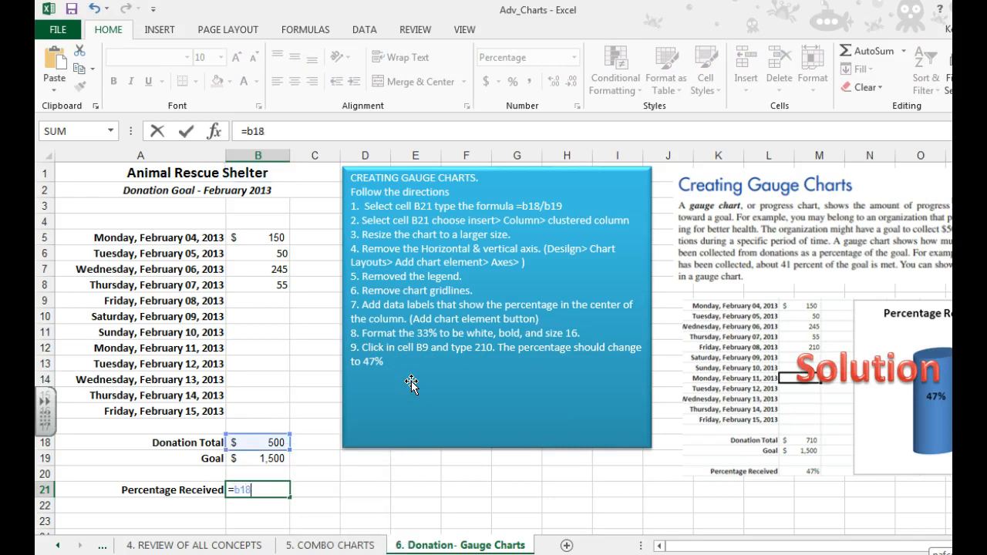
type("/b19")
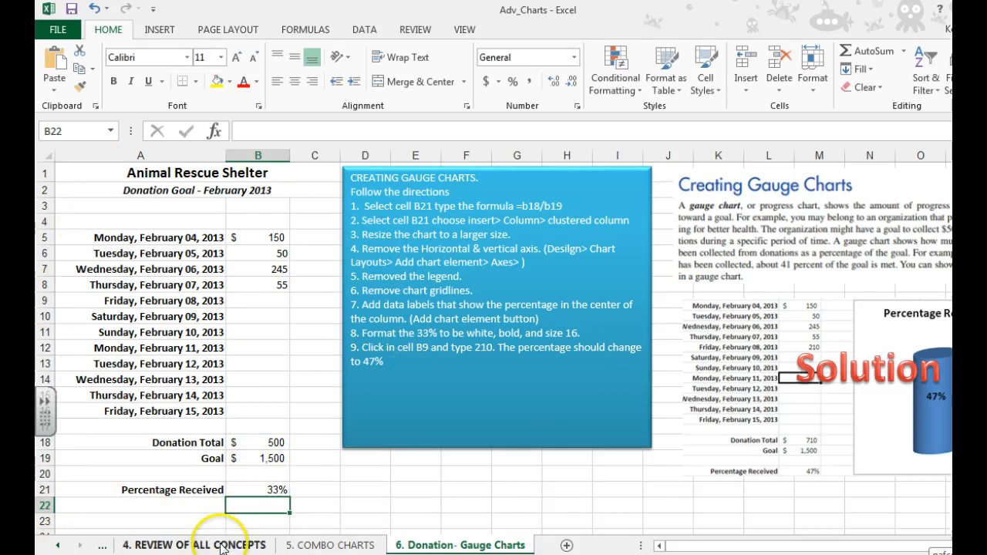
left_click(258, 490)
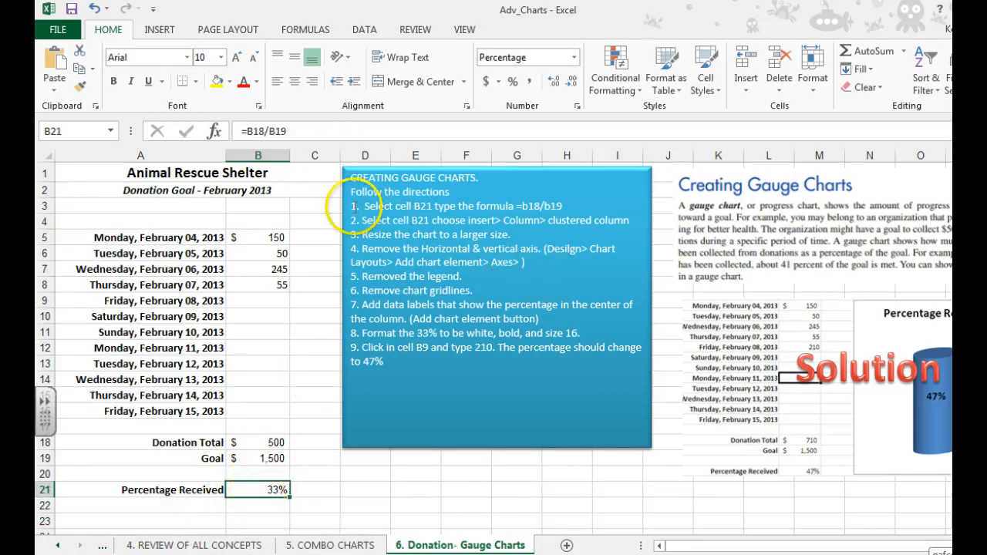
Insert a 2-D clustered column chart of the 33% value and select it.
left_click(159, 29)
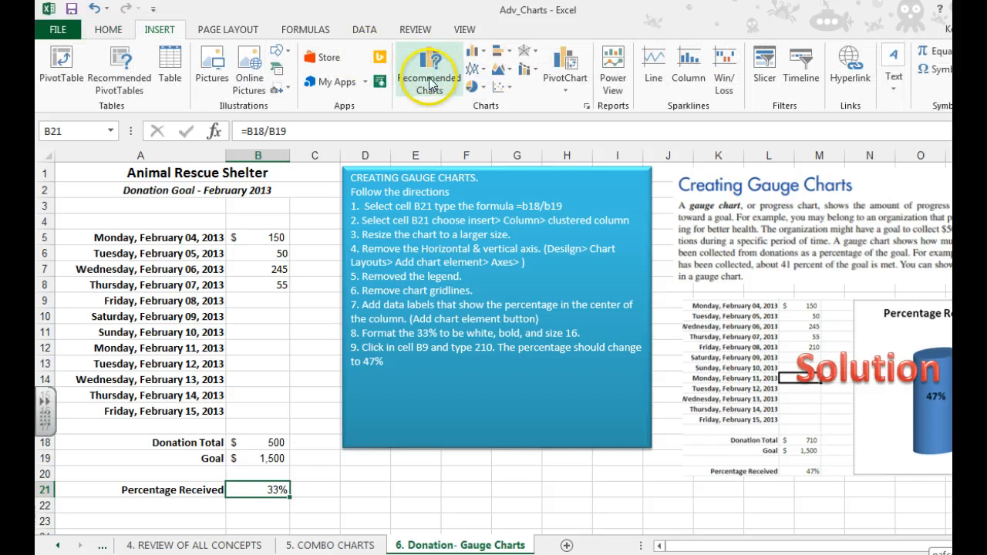
left_click(475, 53)
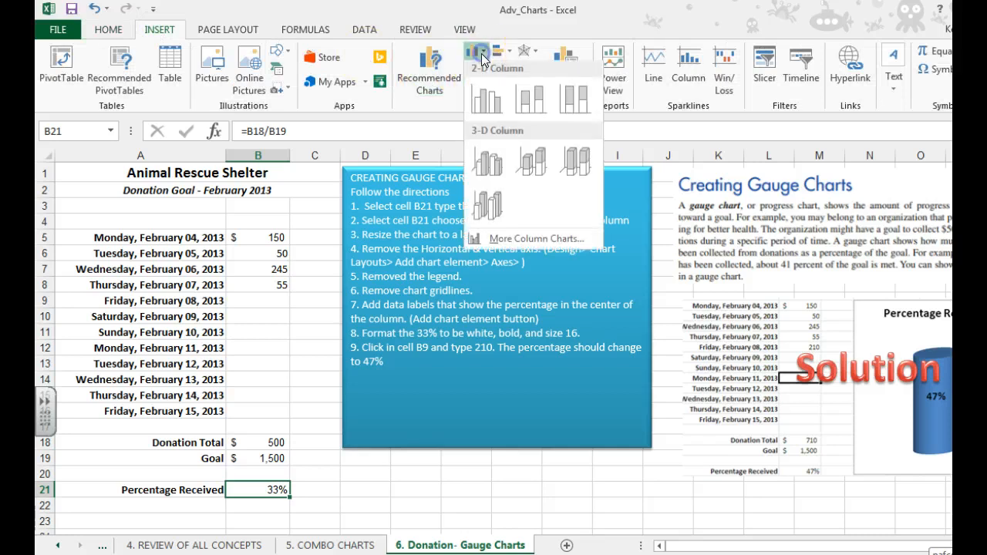
left_click(487, 102)
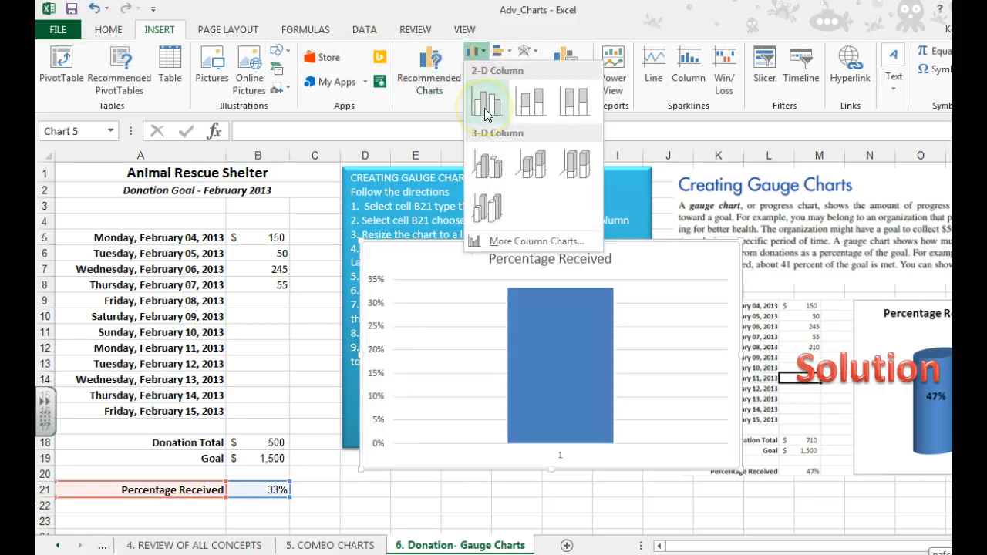
mouse_move(532, 100)
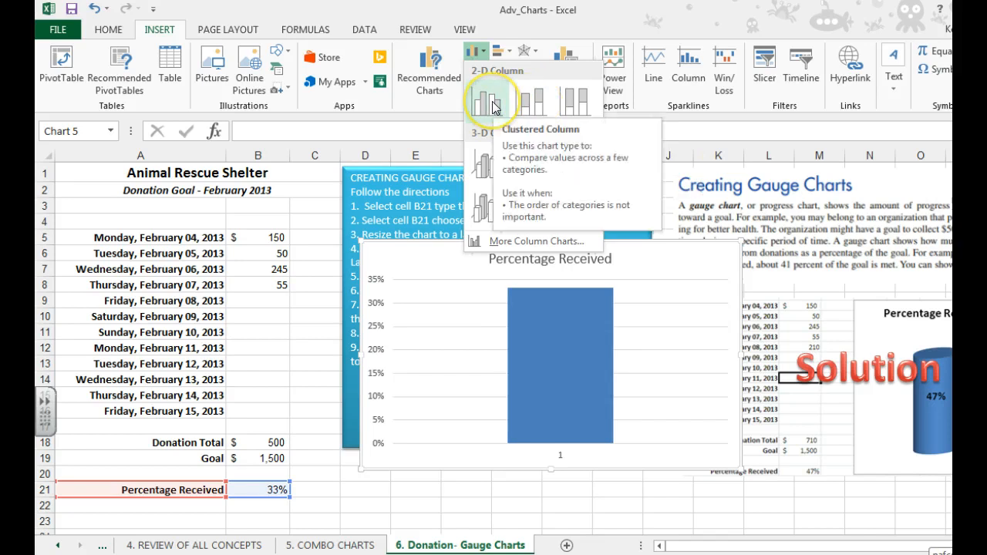
left_click(488, 99)
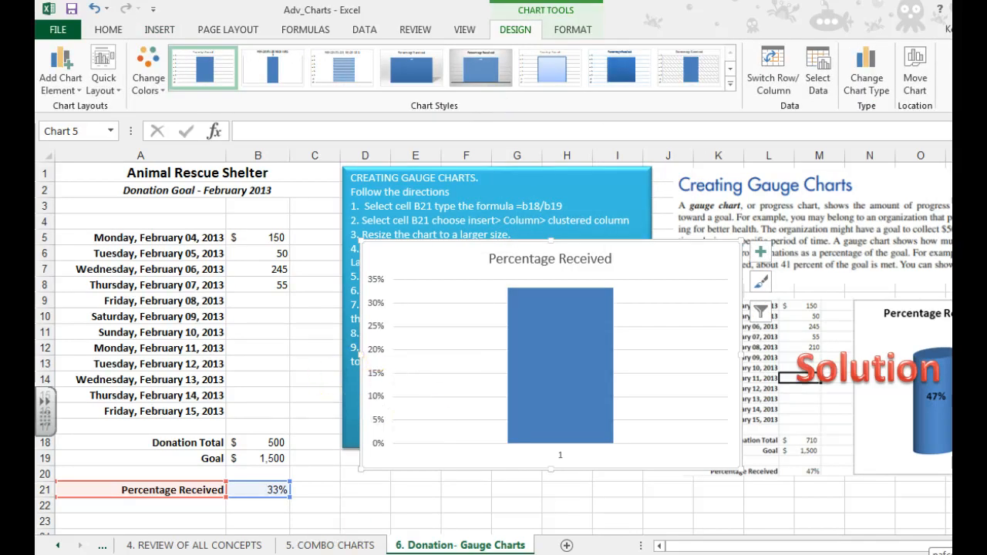
left_click(395, 491)
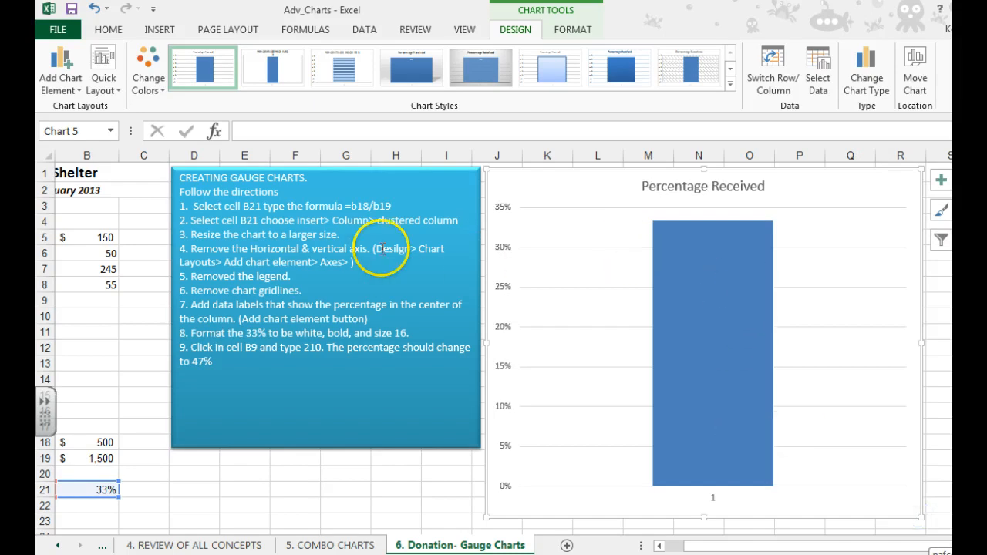
mouse_move(572, 199)
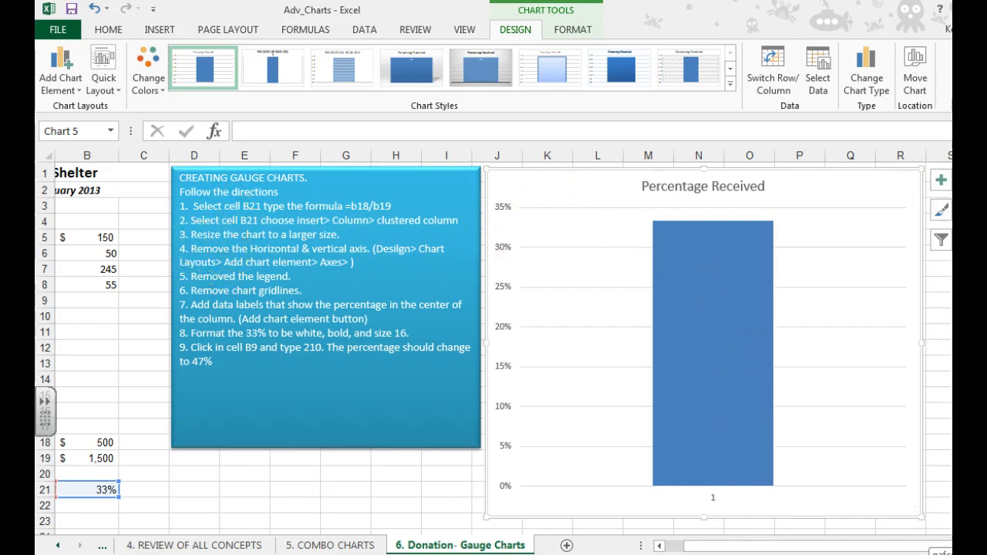
Remove the axes and gridlines from the chart via Chart Elements.
left_click(941, 179)
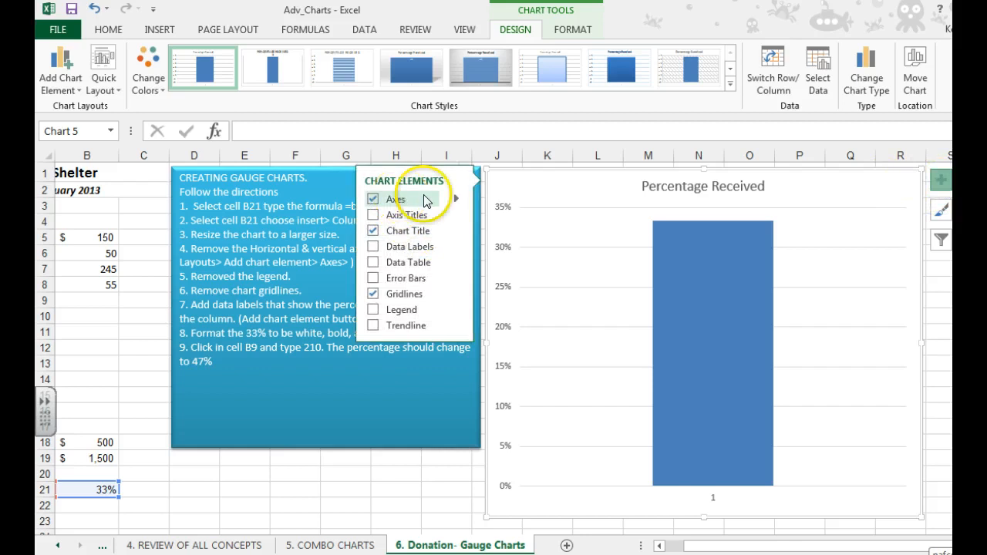
left_click(457, 199)
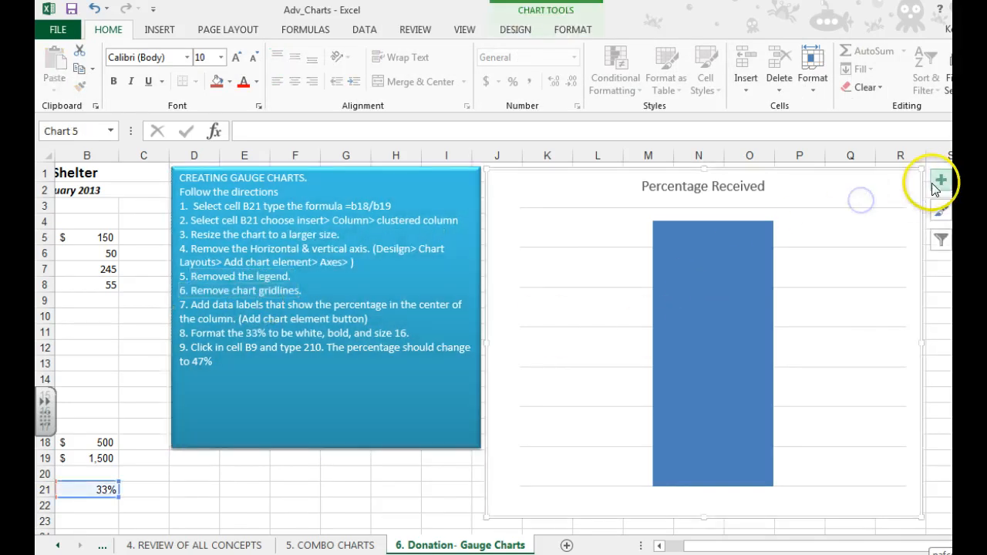
left_click(941, 181)
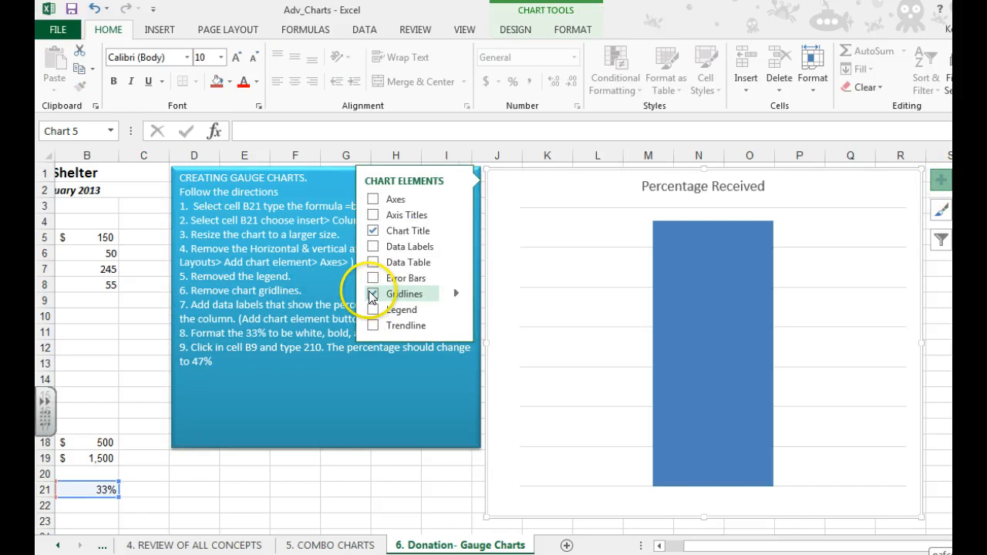
left_click(374, 293)
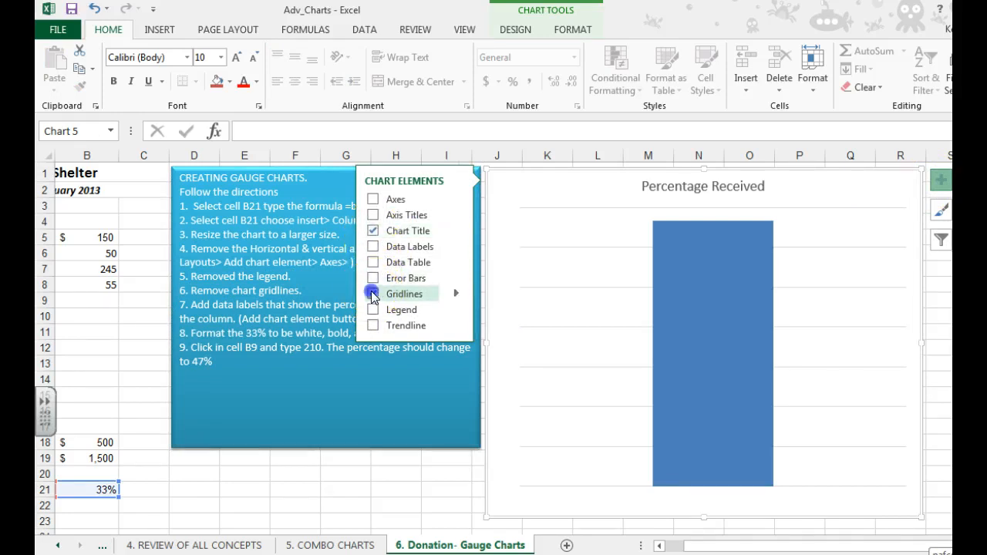
left_click(374, 293)
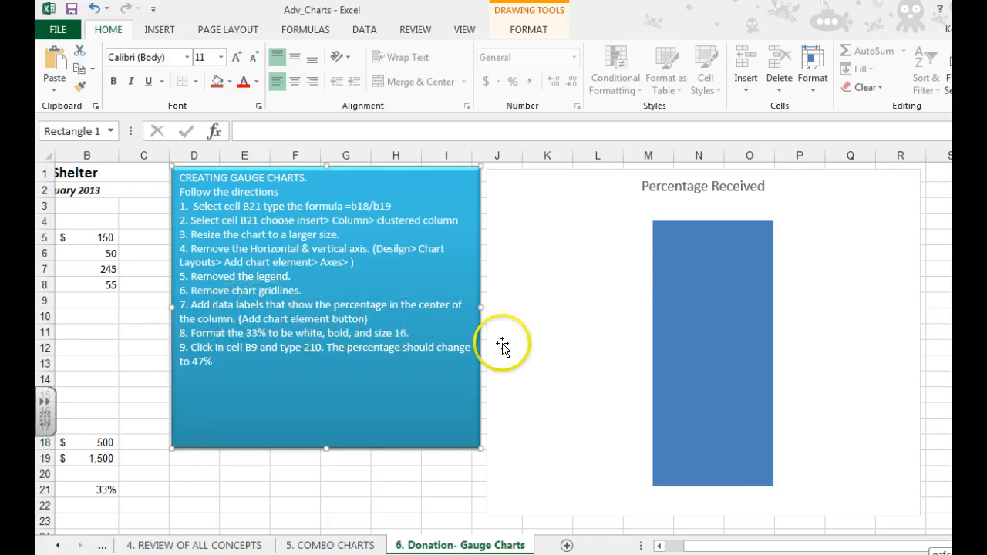
Add a 33% data label positioned inside the column.
left_click(713, 351)
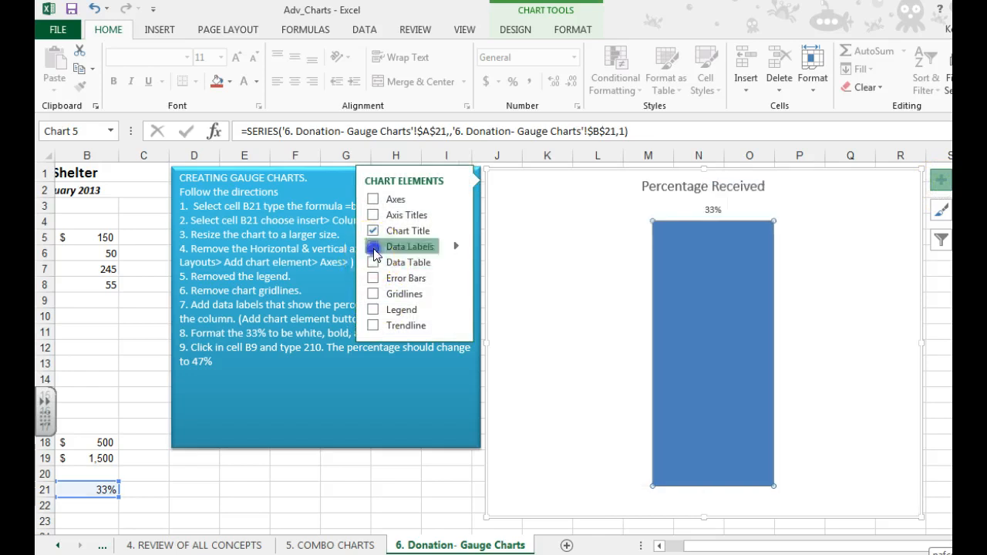
left_click(456, 247)
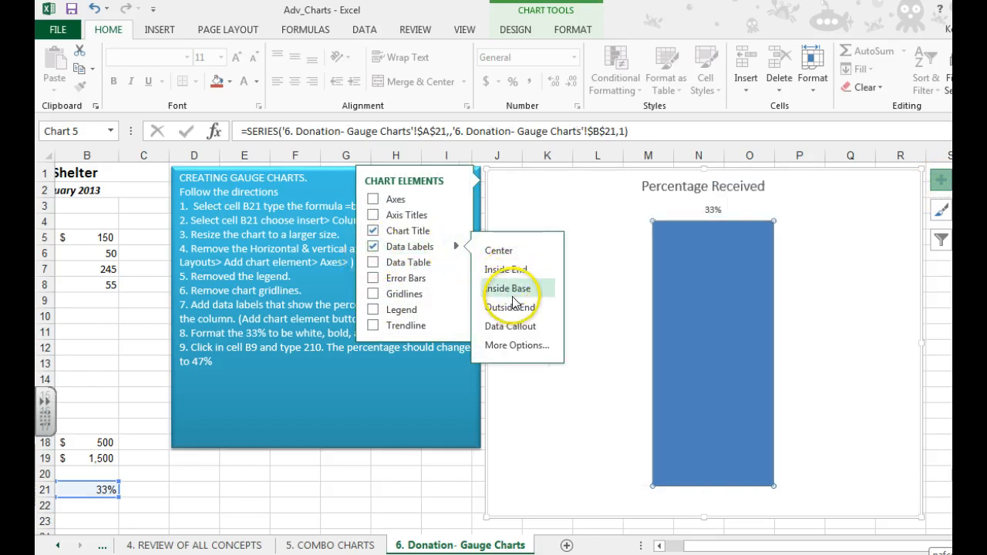
left_click(506, 288)
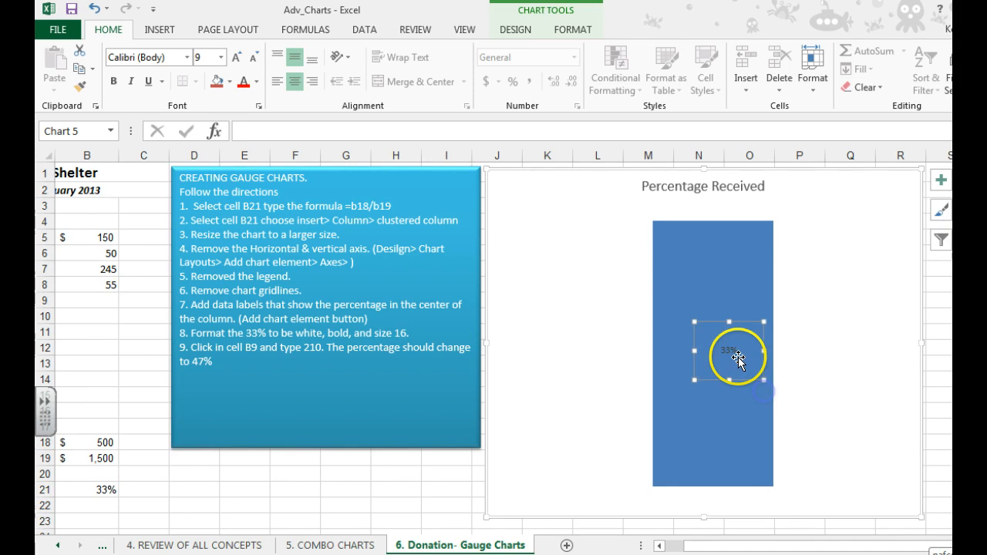
Format the 33% data label as bold white text at size 32.
left_click(294, 81)
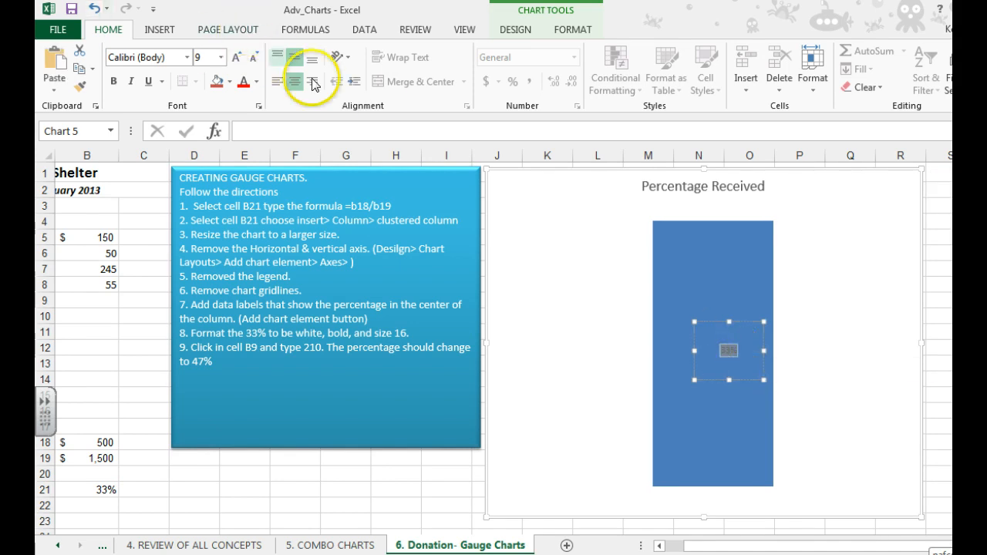
left_click(222, 57)
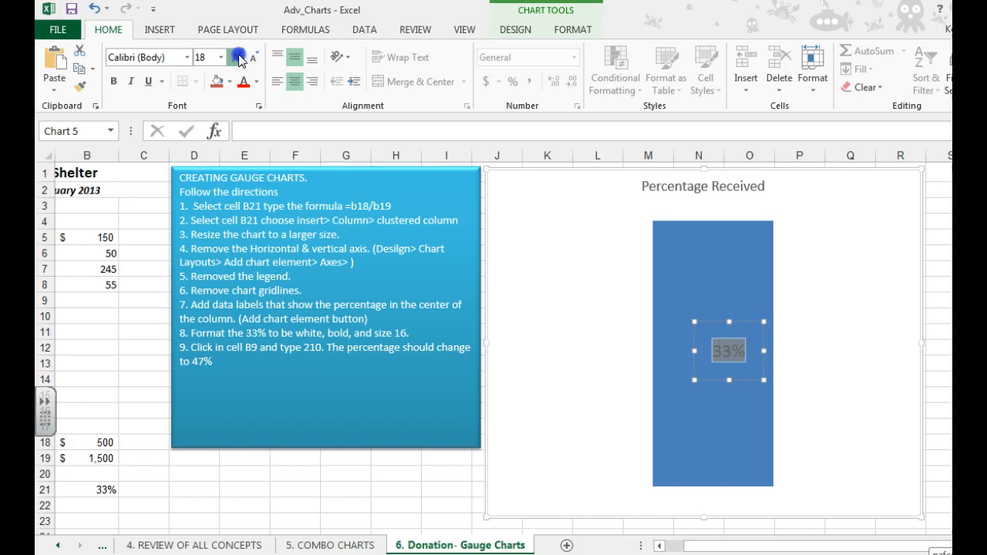
left_click(234, 58)
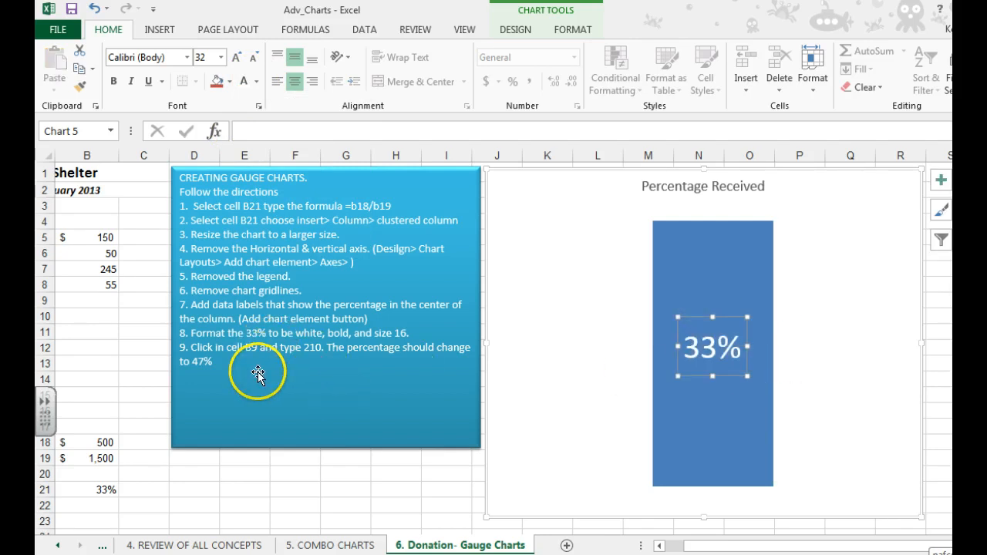
mouse_move(99, 334)
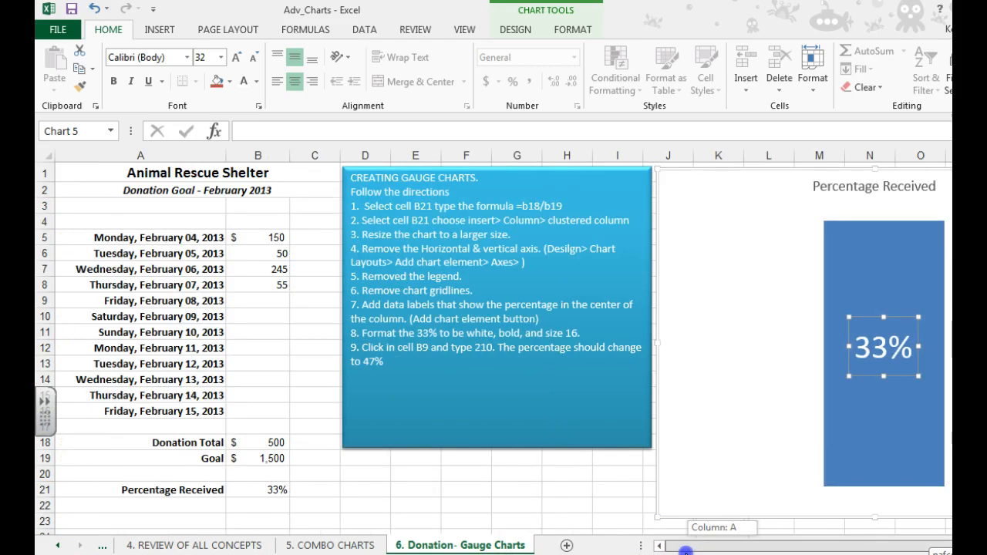
mouse_move(244, 282)
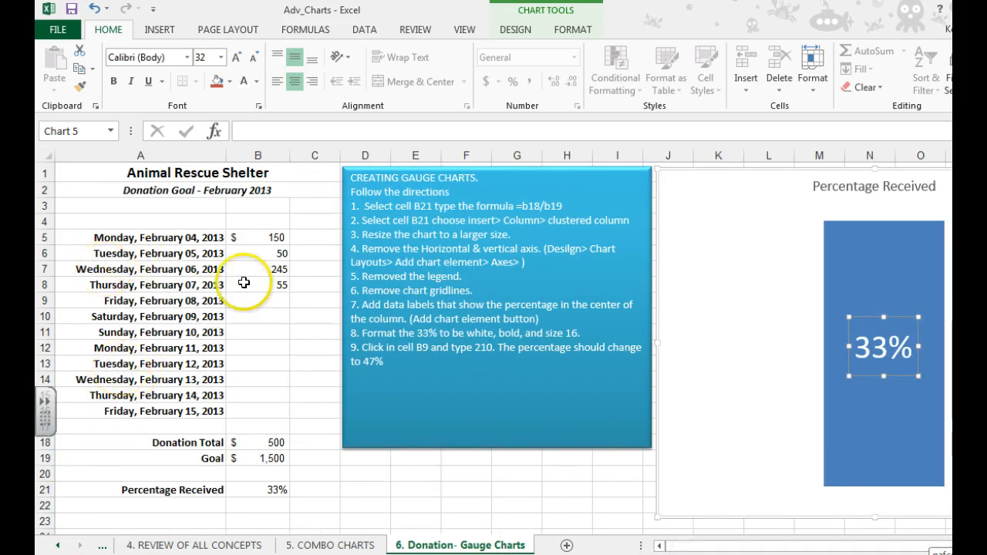
Enter 210 in B9 so the total becomes 710 and the chart shows 47%.
left_click(258, 301)
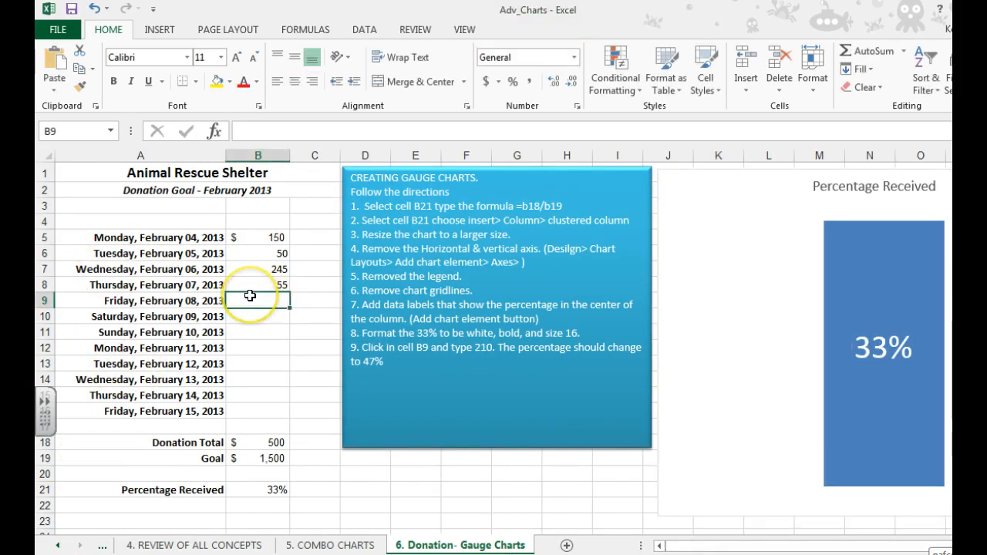
type("210")
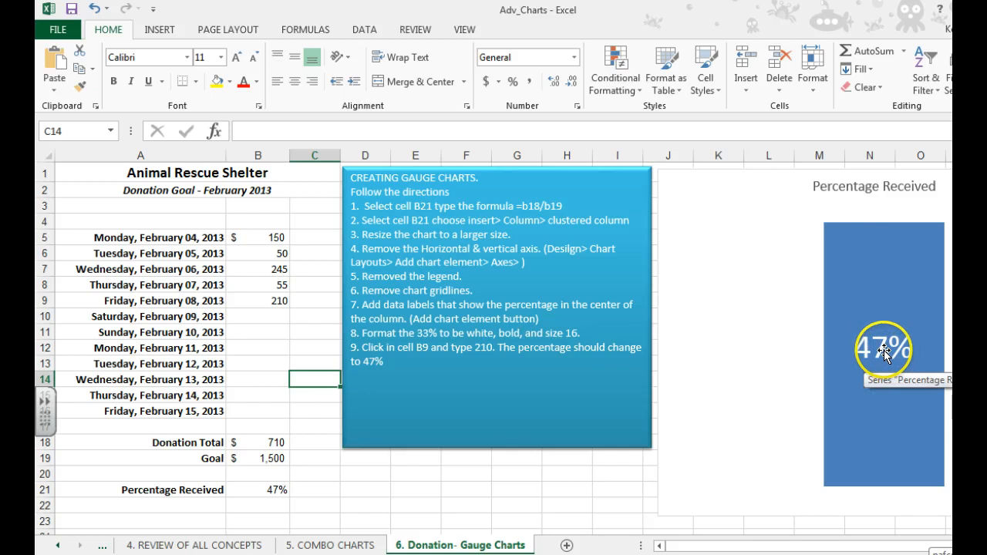
mouse_move(887, 216)
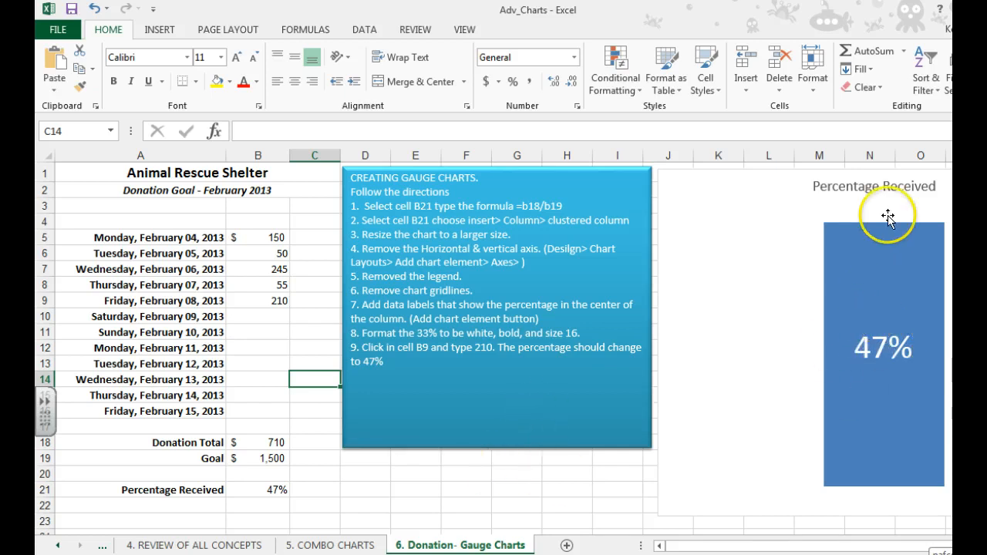